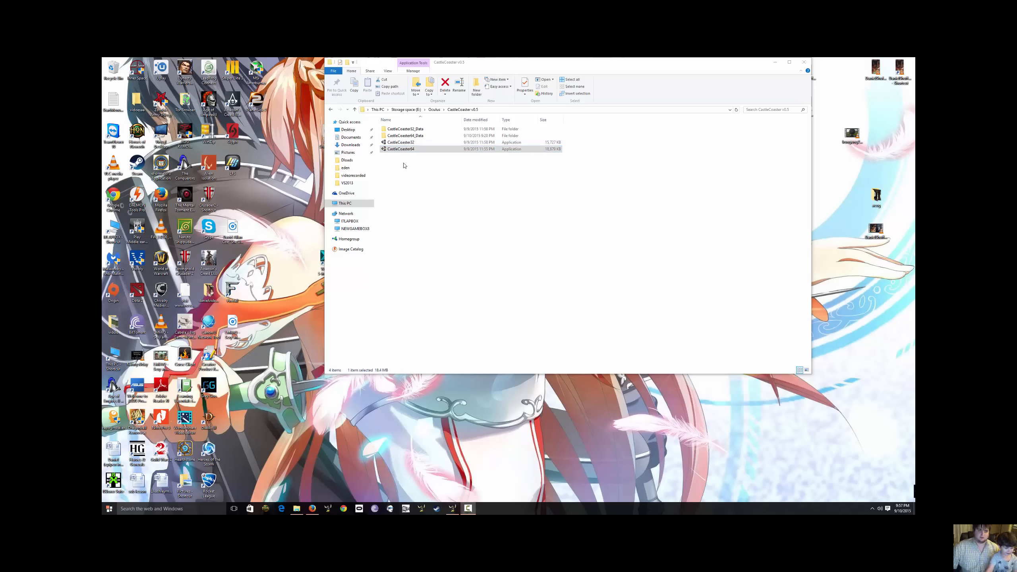
Run CastleCoaster64.exe and accept the default configuration with Play! to reach the Unity splash
double_click(402, 148)
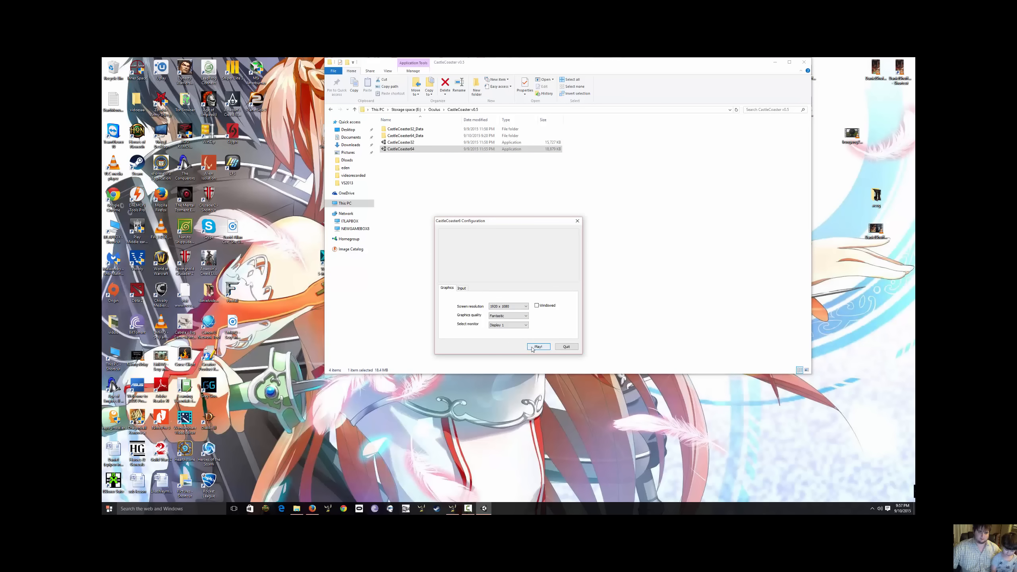
left_click(538, 347)
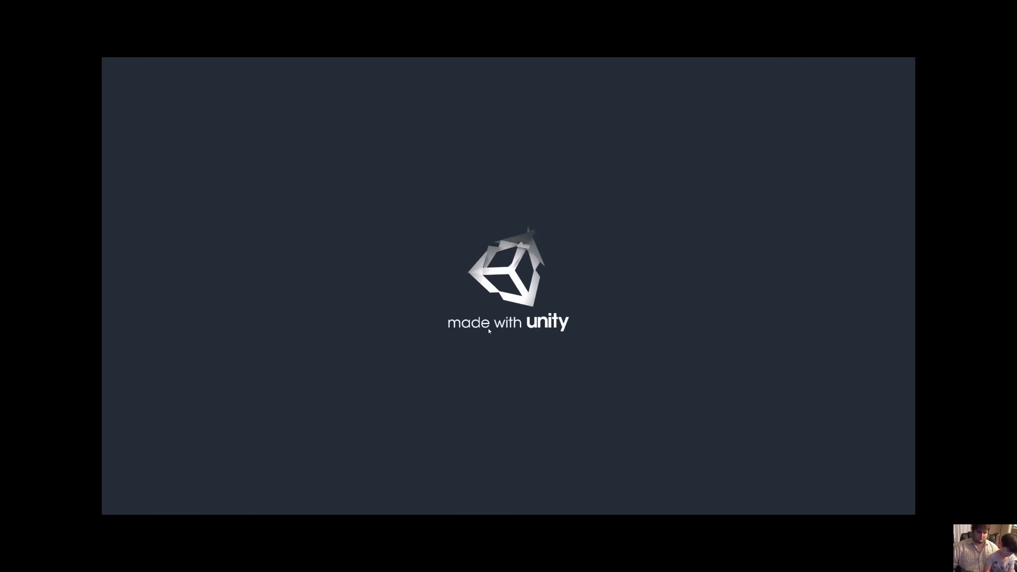